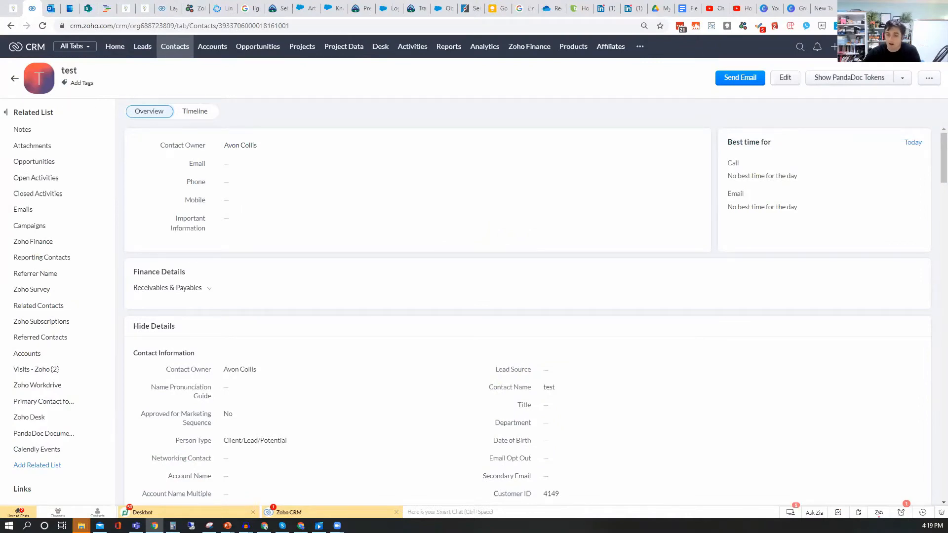
# Bring up inline editing on the contact's Person Type field, currently Client/Lead/Potential
pyautogui.scroll(-3)
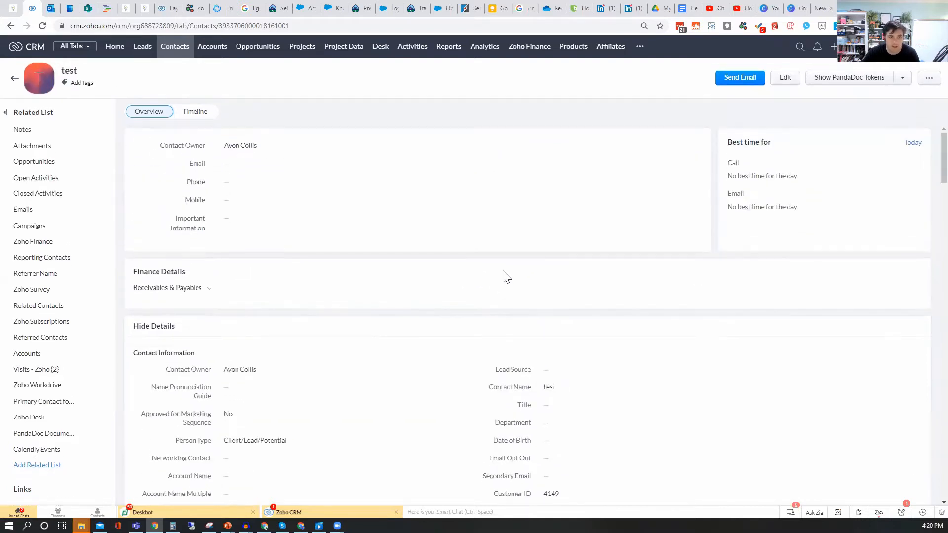
pyautogui.moveTo(499, 233)
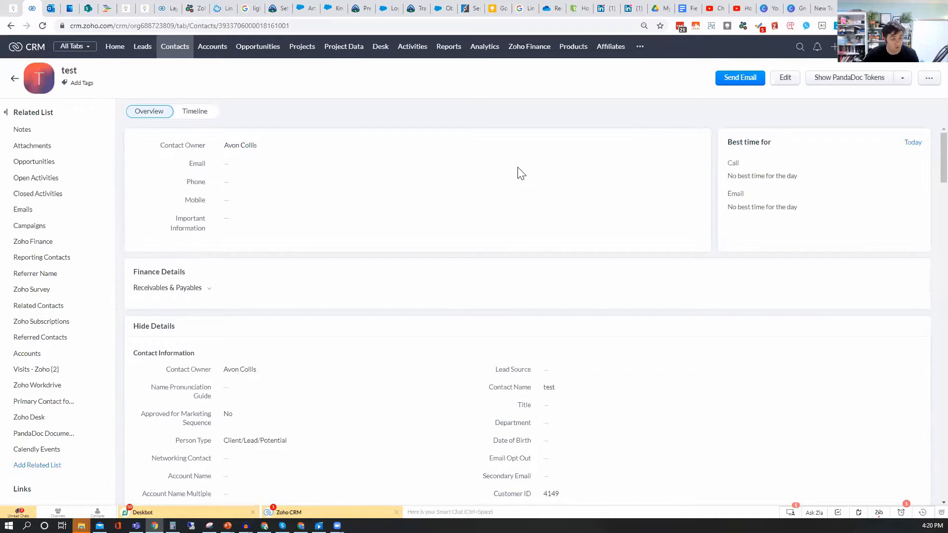
pyautogui.click(154, 326)
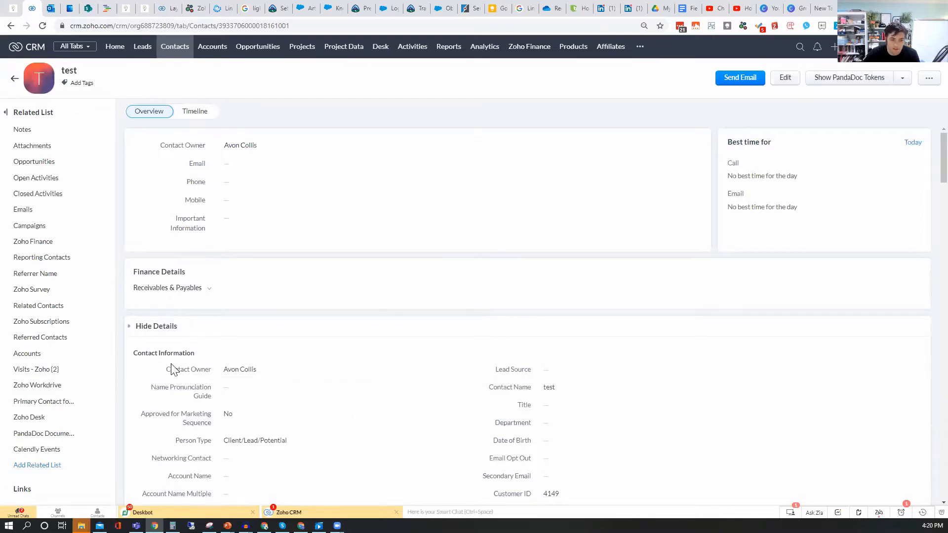
pyautogui.scroll(-3)
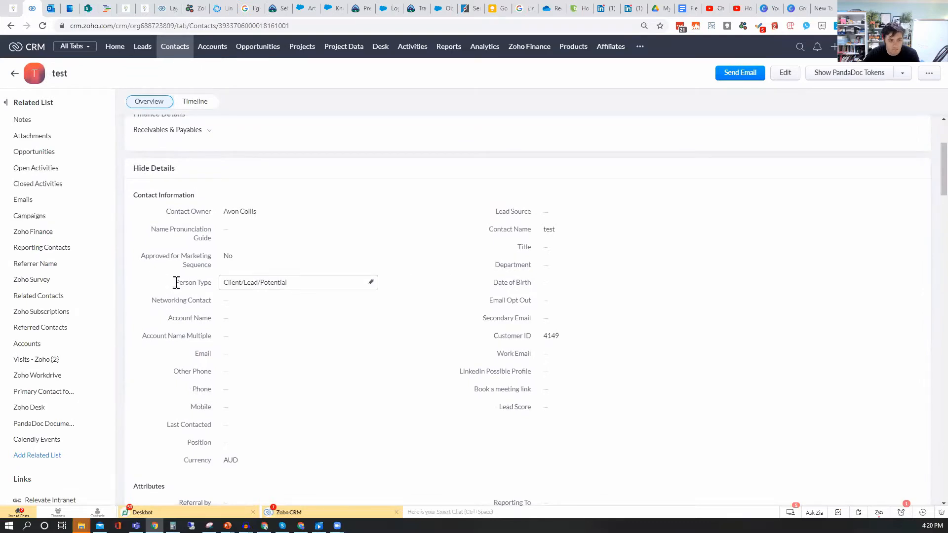
pyautogui.moveTo(320, 290)
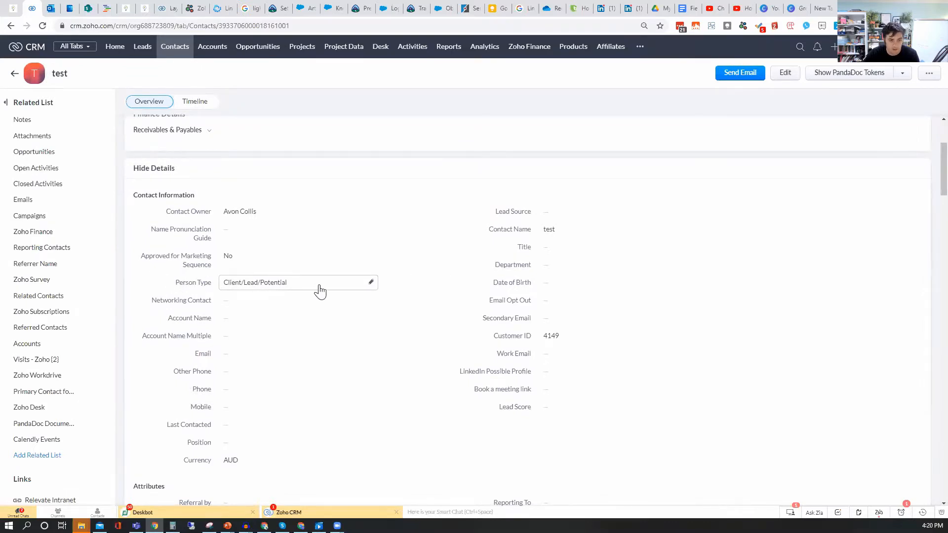
pyautogui.click(296, 283)
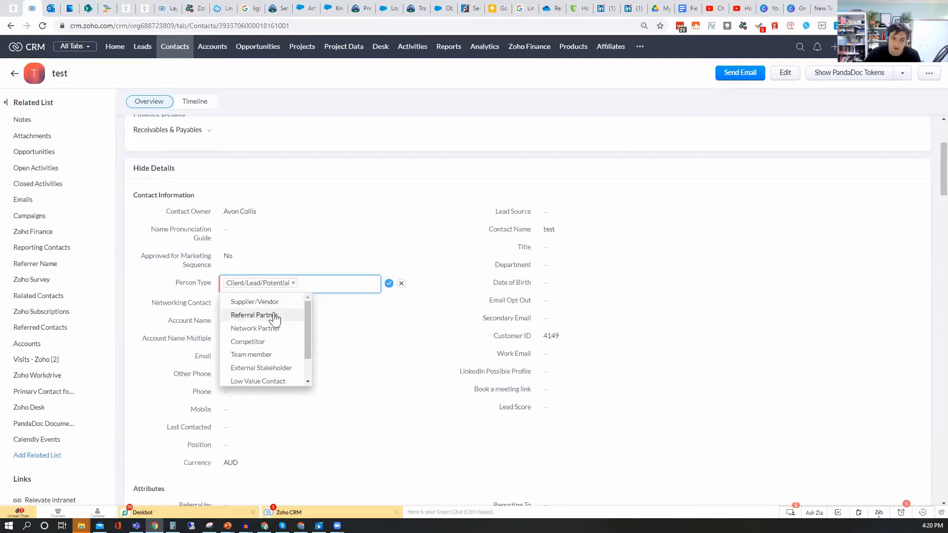
pyautogui.moveTo(292, 317)
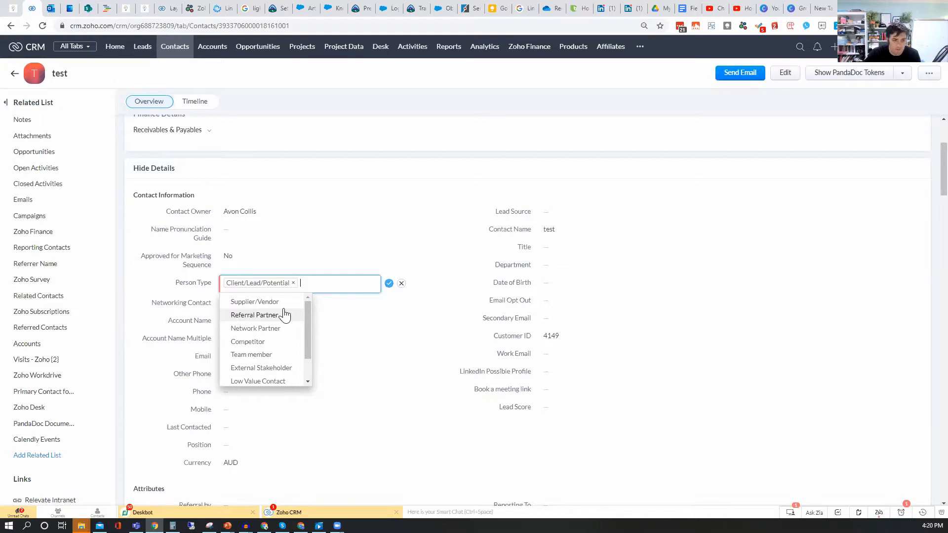
pyautogui.moveTo(393, 284)
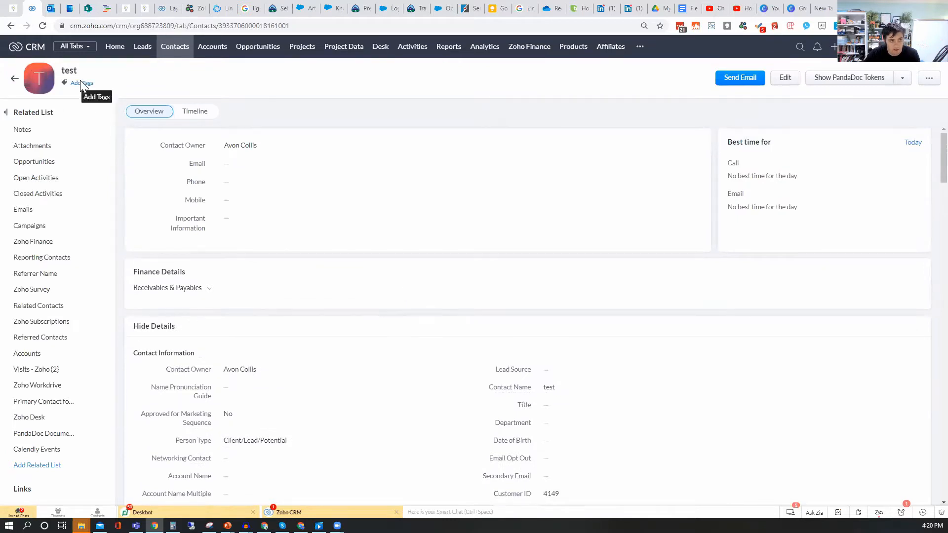
pyautogui.click(82, 82)
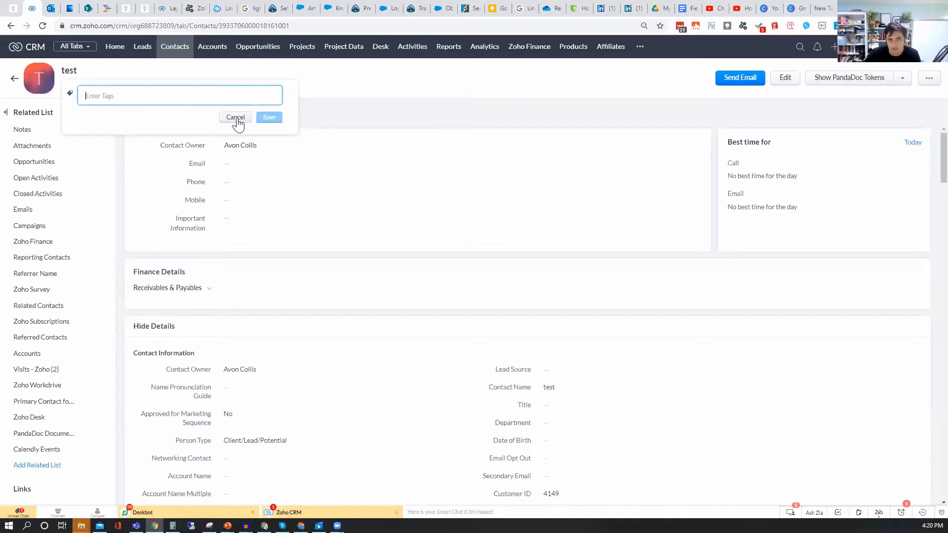
pyautogui.click(235, 116)
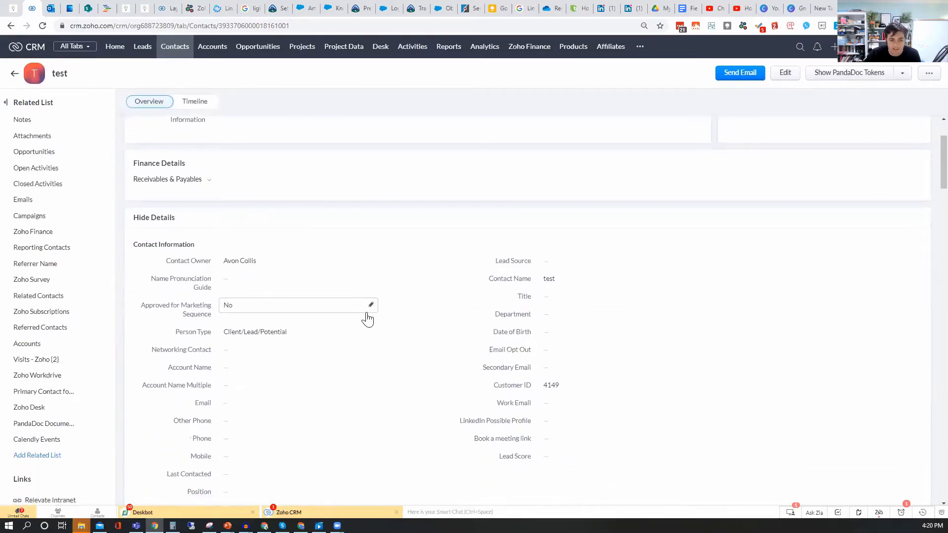
pyautogui.moveTo(343, 320)
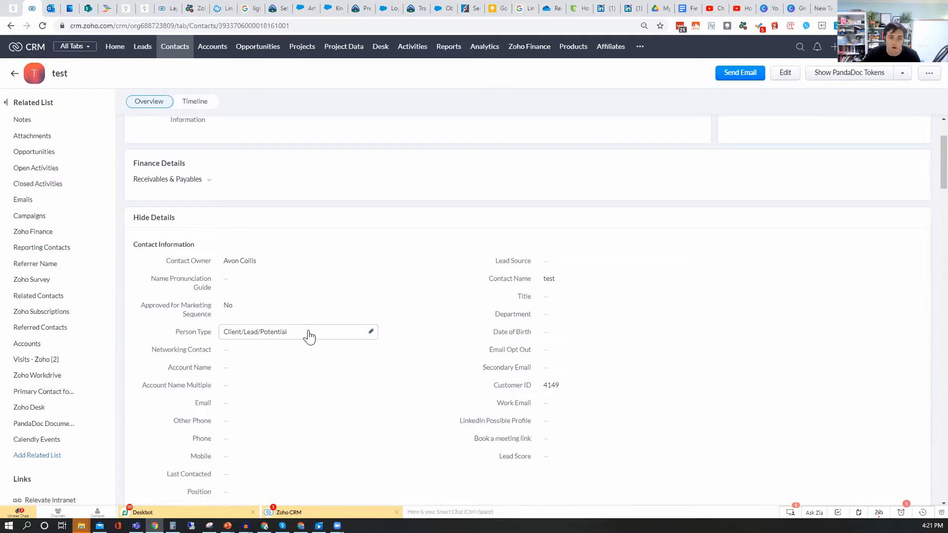
pyautogui.moveTo(313, 346)
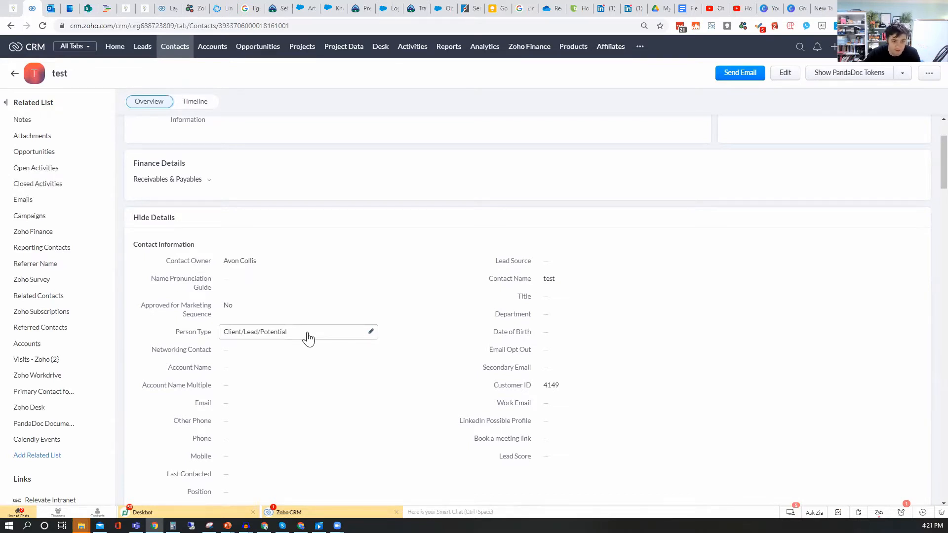
# Add Referral Partner and Supplier/Vendor alongside Client/Lead/Potential and save the Person Type
pyautogui.click(296, 331)
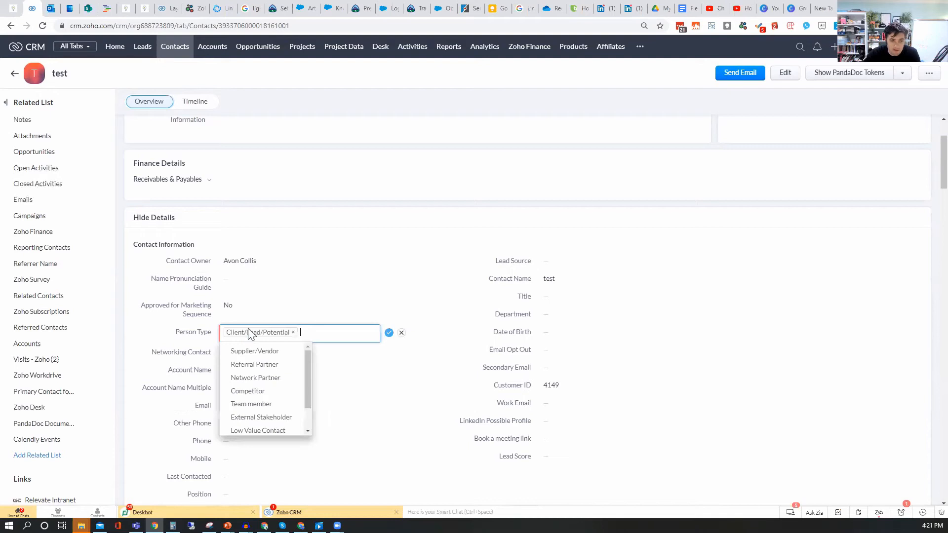
pyautogui.moveTo(260, 417)
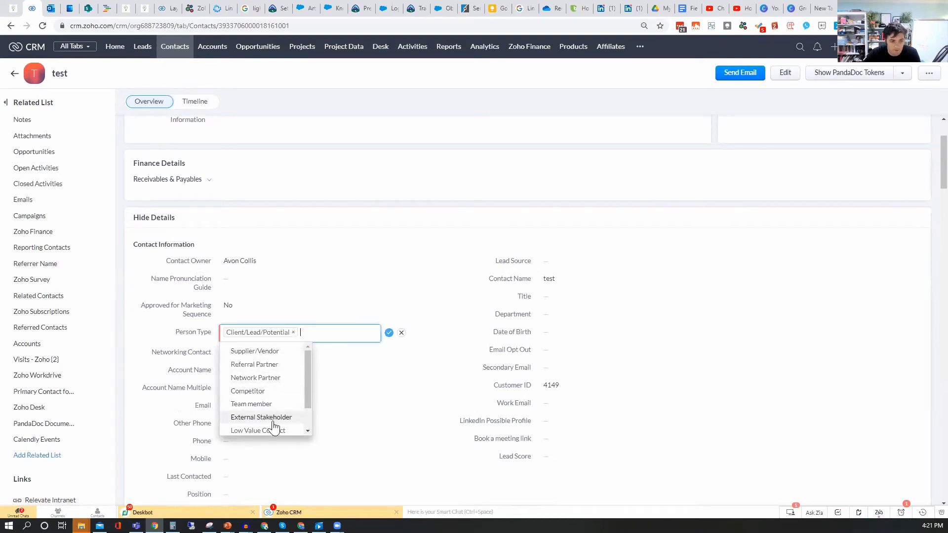
pyautogui.moveTo(284, 396)
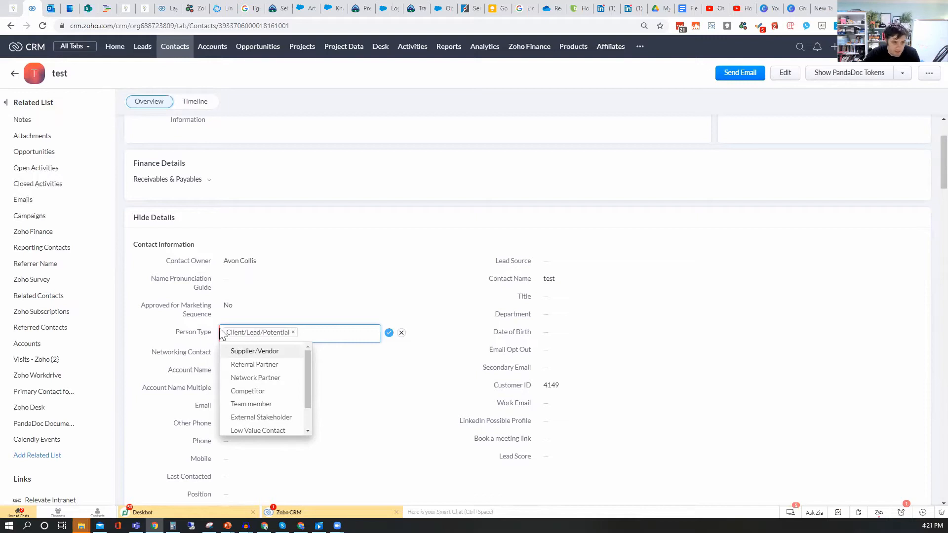
pyautogui.moveTo(247, 391)
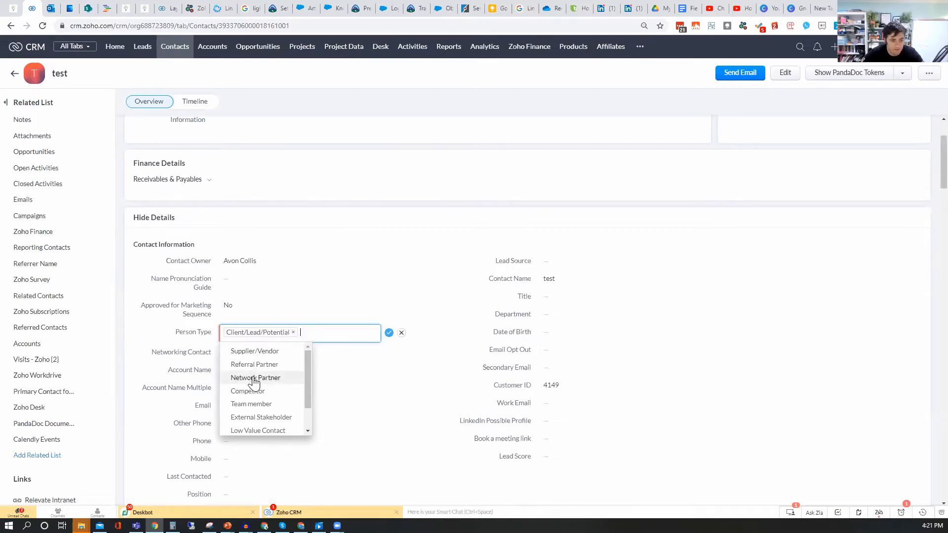
pyautogui.click(254, 364)
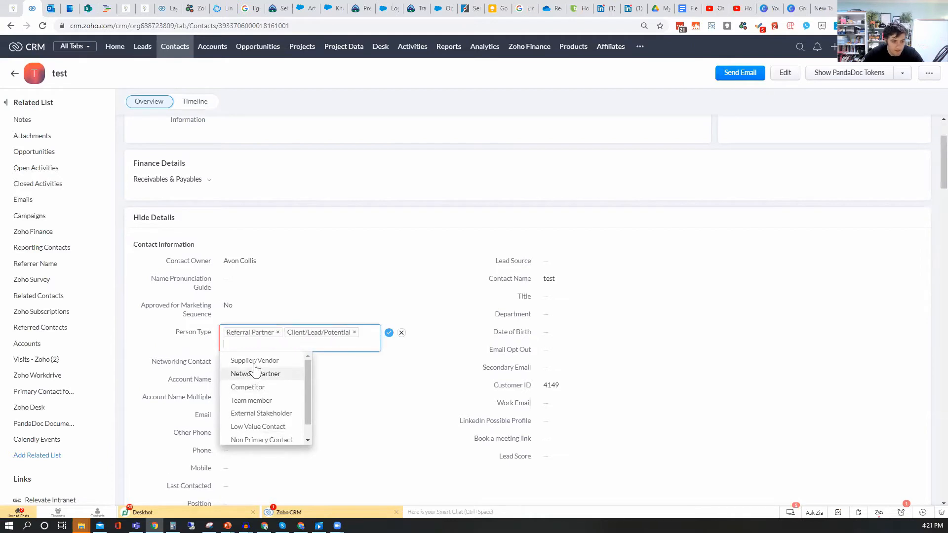
pyautogui.click(255, 360)
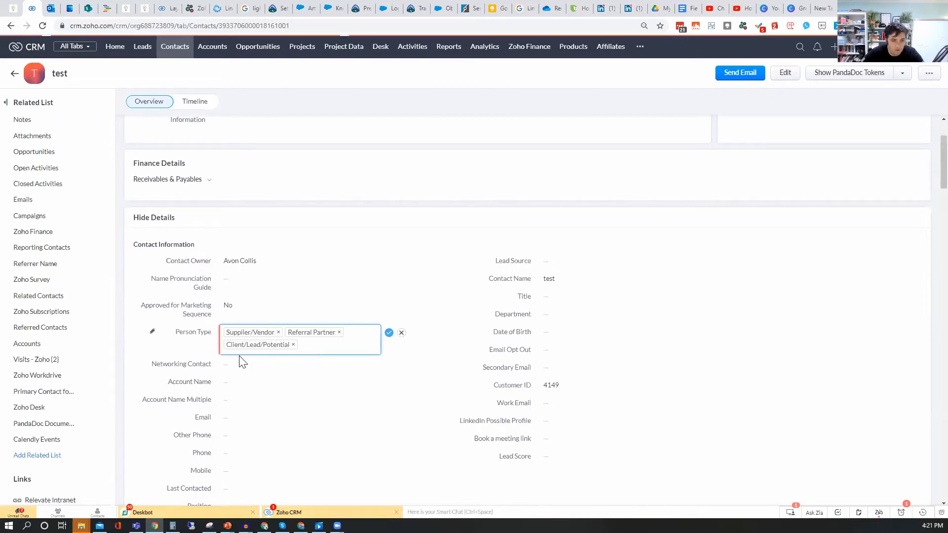
pyautogui.click(389, 333)
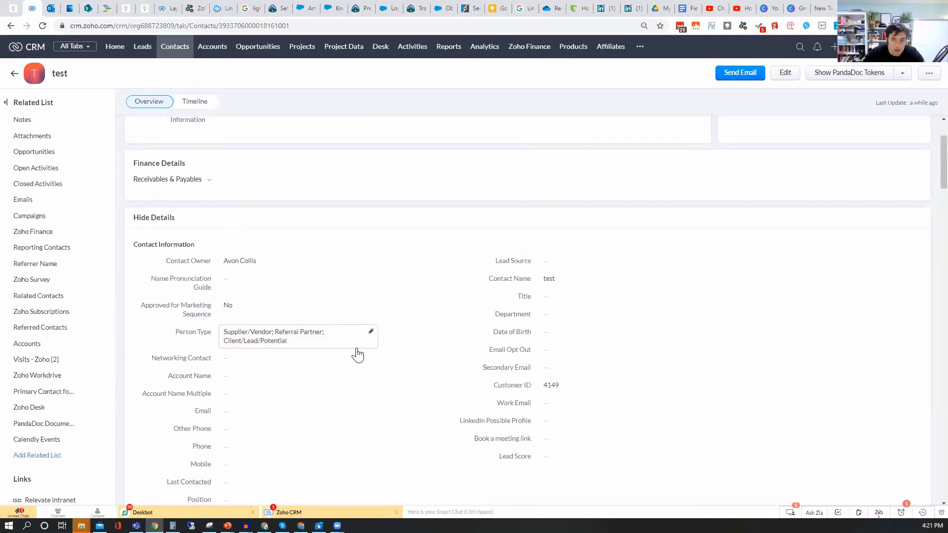
pyautogui.moveTo(355, 352)
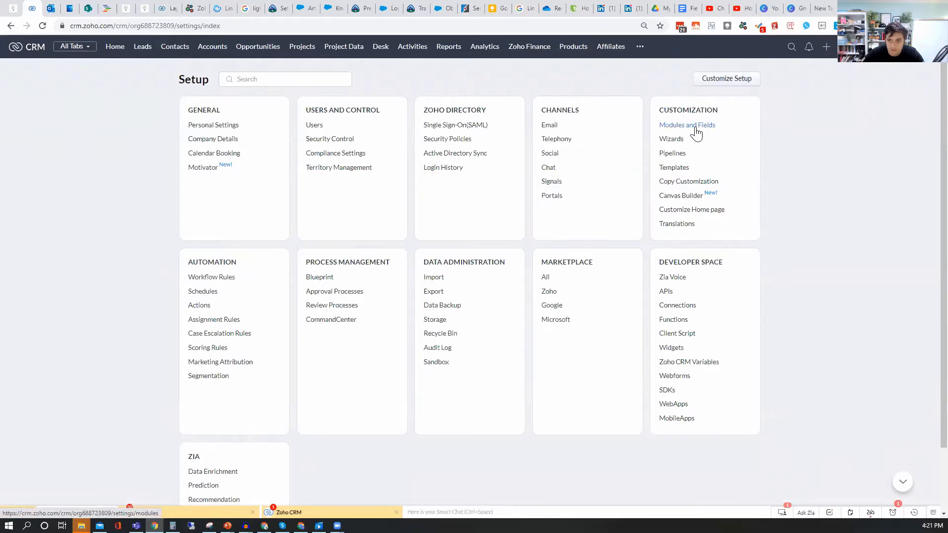
# Go through Setup's Modules and Fields to the Contacts module's Master layout editor
pyautogui.click(687, 125)
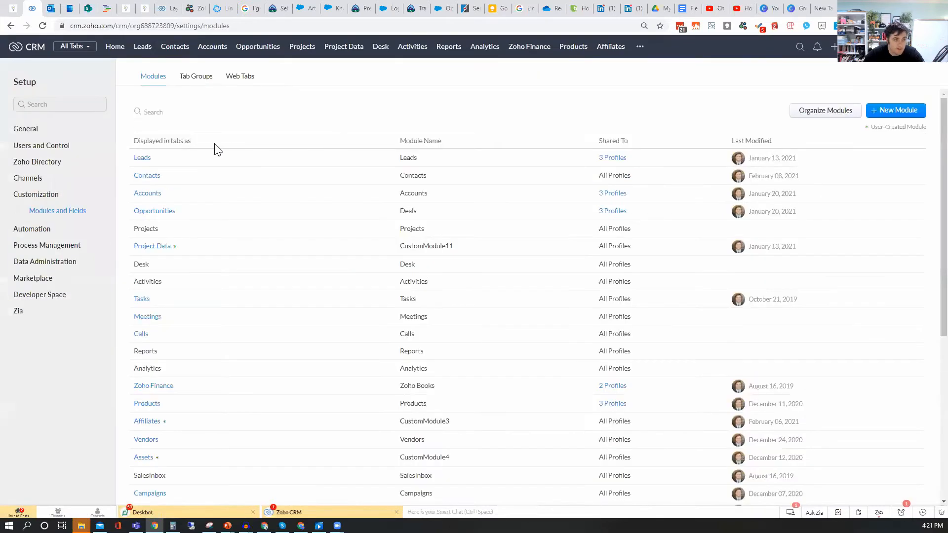
pyautogui.click(178, 420)
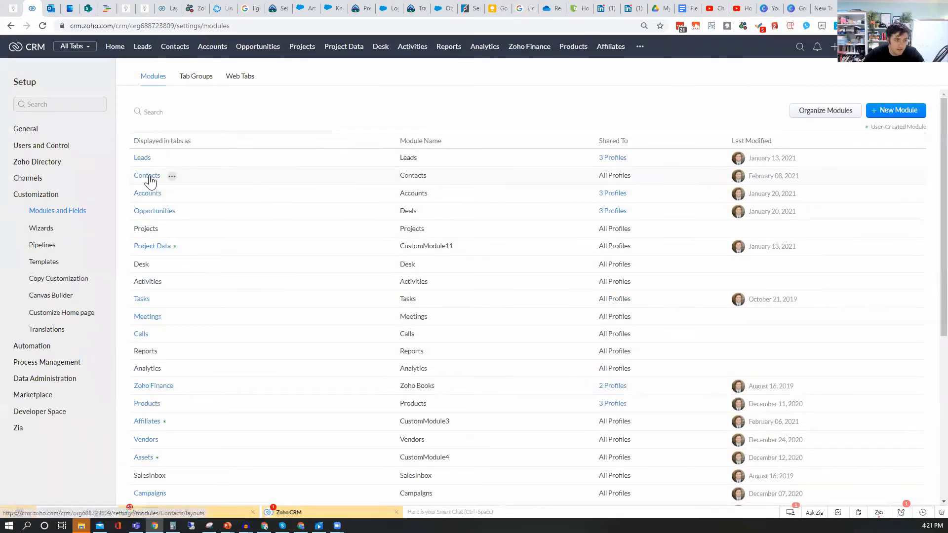
pyautogui.click(147, 176)
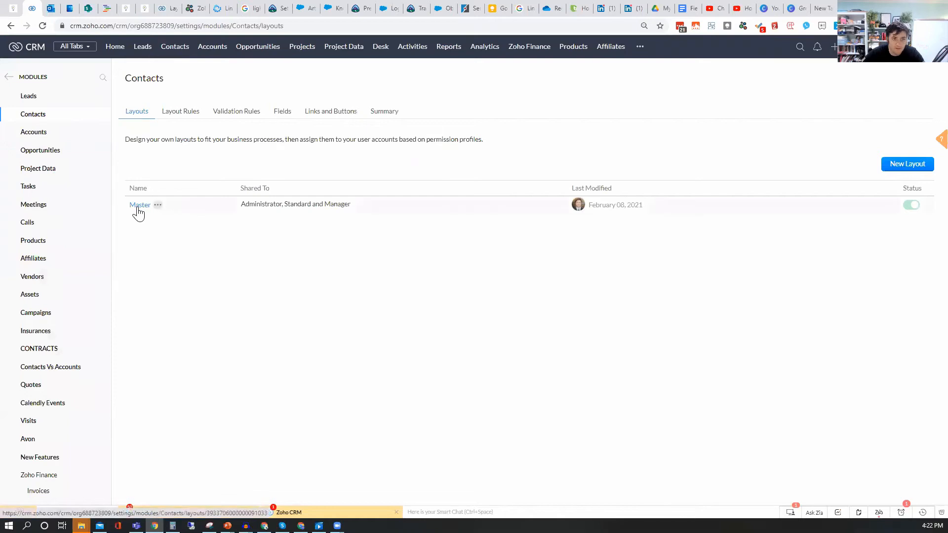
pyautogui.click(139, 205)
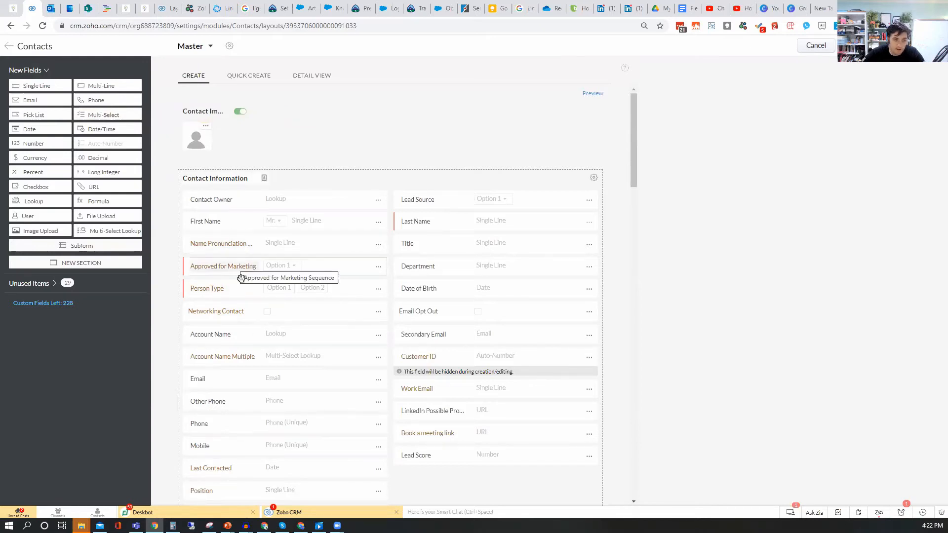
pyautogui.moveTo(378, 293)
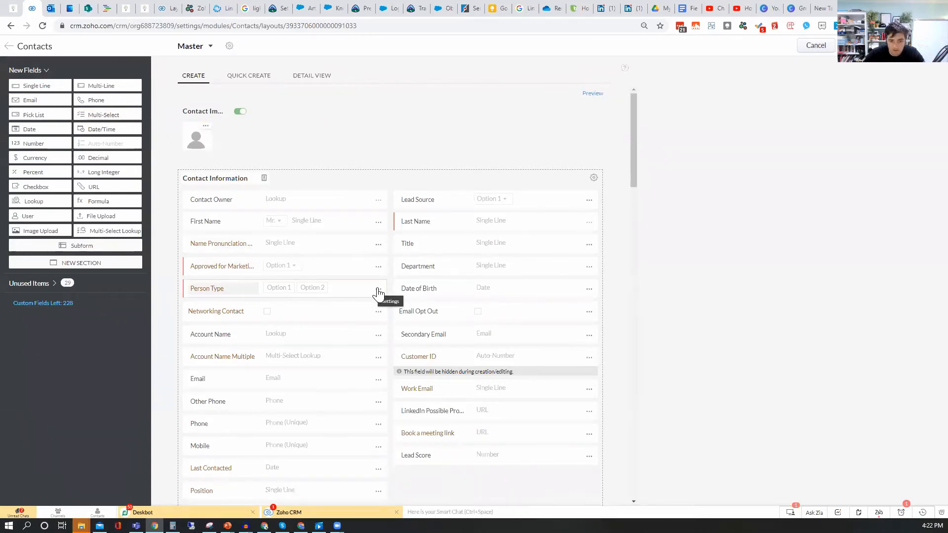
pyautogui.click(378, 289)
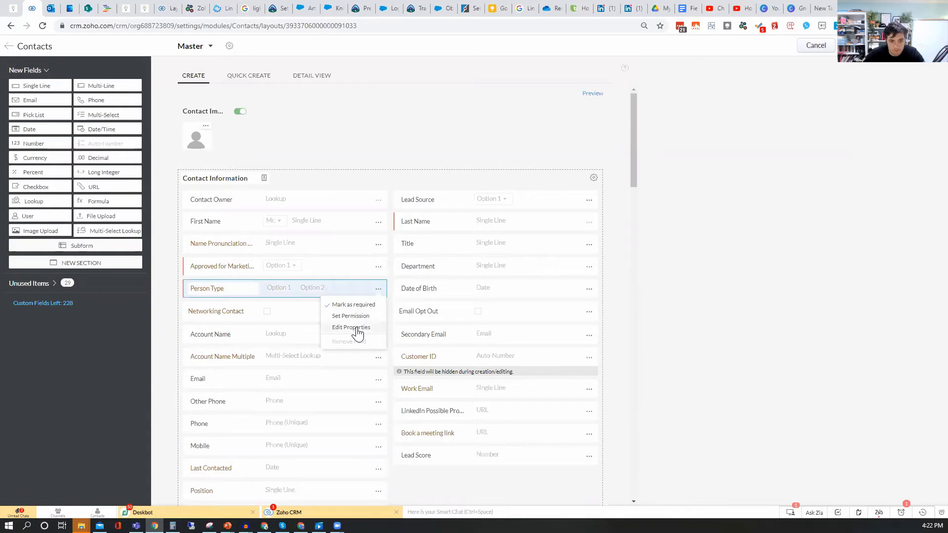
pyautogui.click(350, 327)
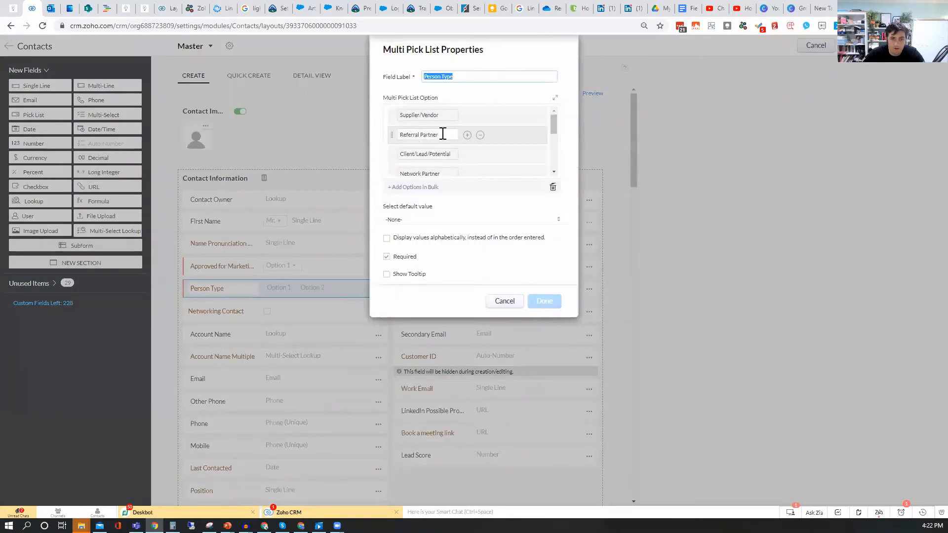
pyautogui.scroll(-3)
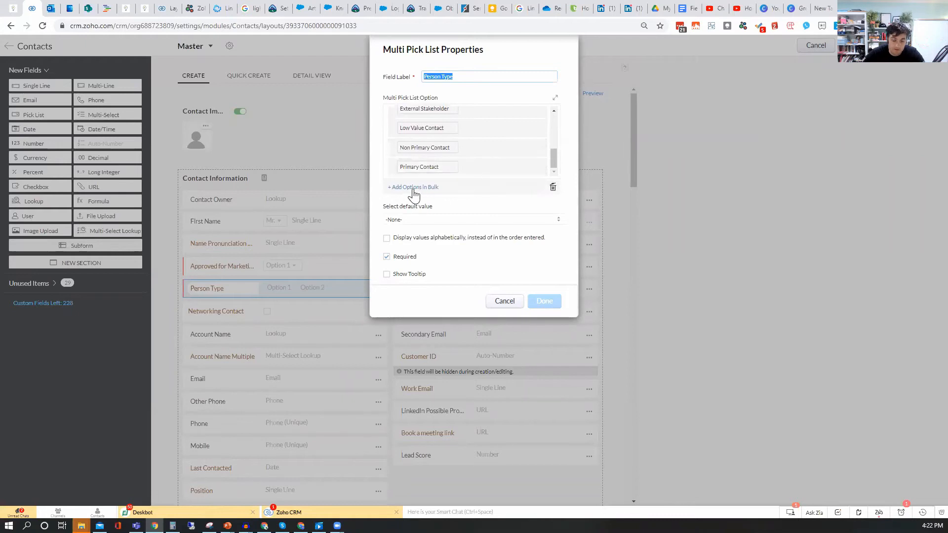
pyautogui.moveTo(420, 194)
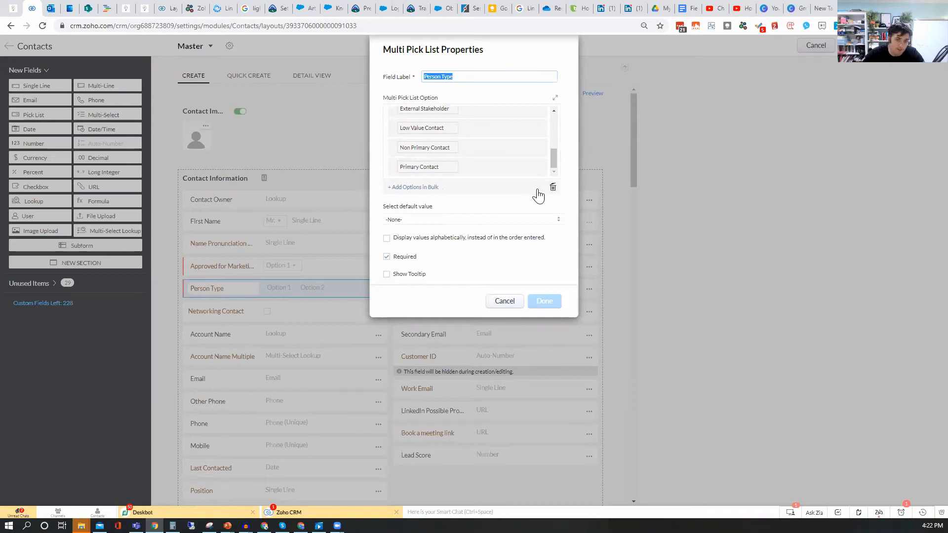
pyautogui.moveTo(493, 266)
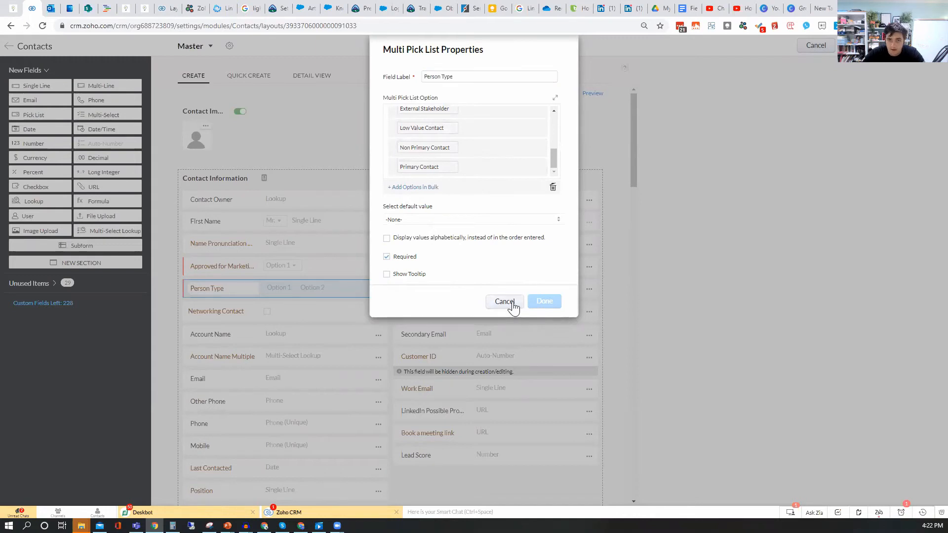
pyautogui.click(505, 301)
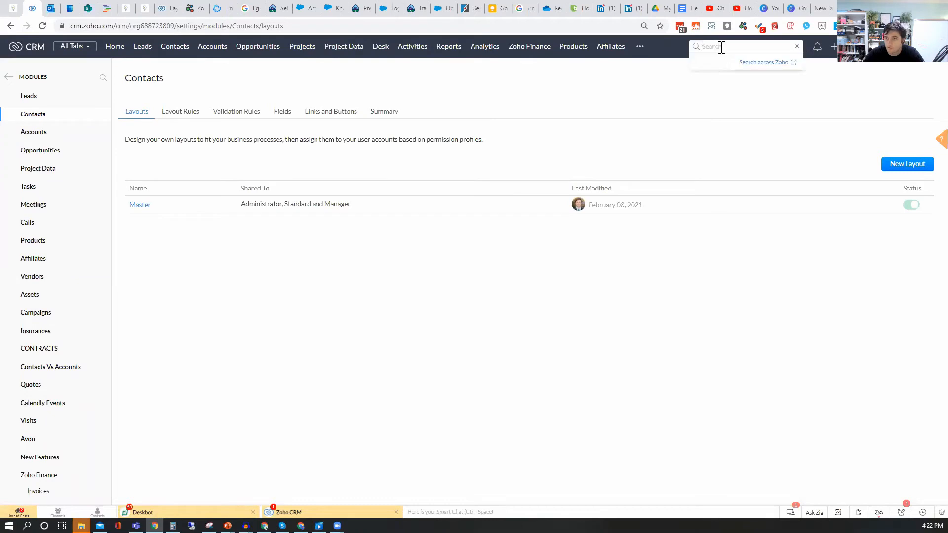
# Search for 'test', load that contact and put it into edit mode
pyautogui.write('test')
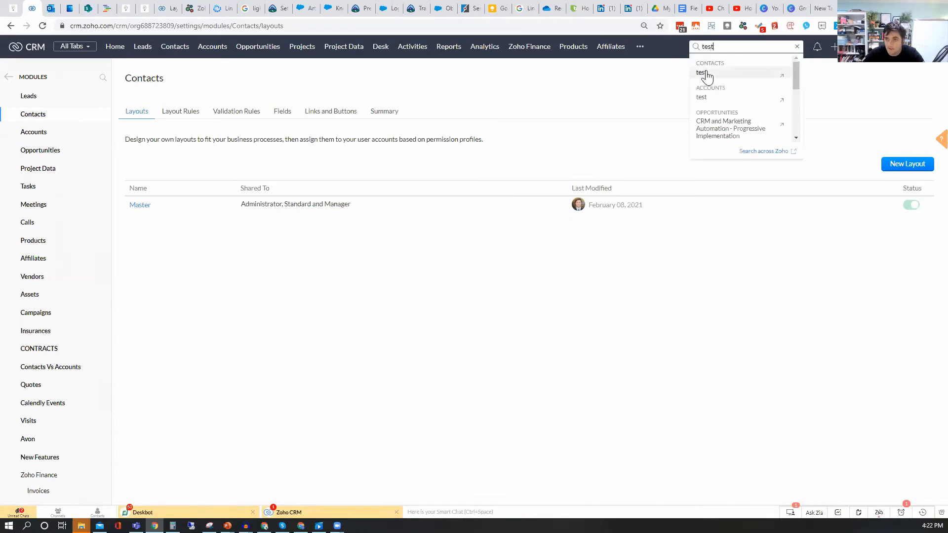
pyautogui.click(702, 72)
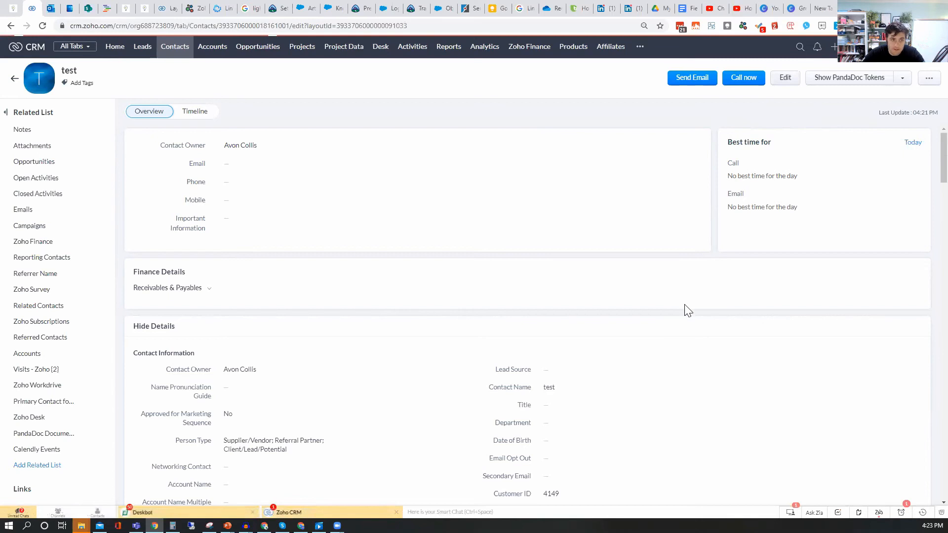
pyautogui.click(784, 77)
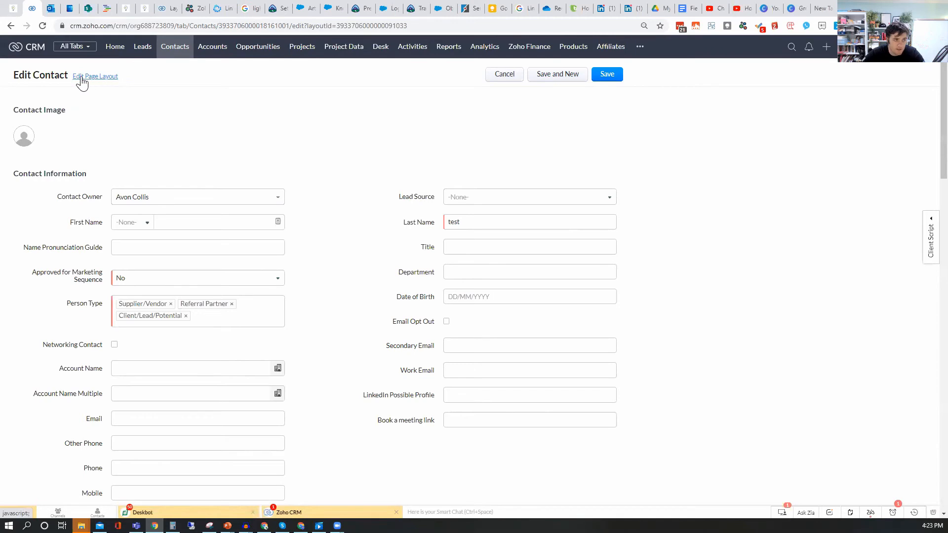
# Use the Edit Page Layout link to reach the Contacts Master layout editor
pyautogui.click(95, 76)
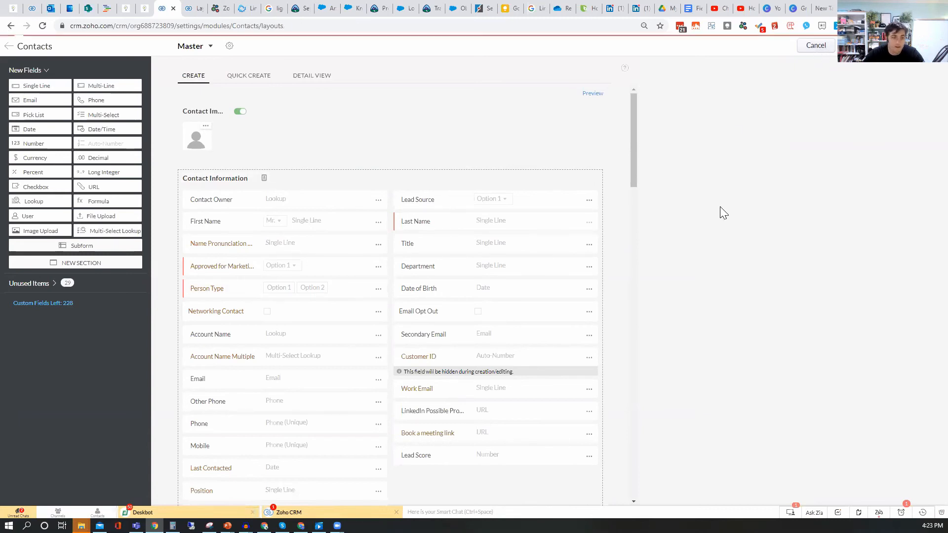
# Cancel out of the layout editor back to the Contacts layouts list
pyautogui.click(816, 44)
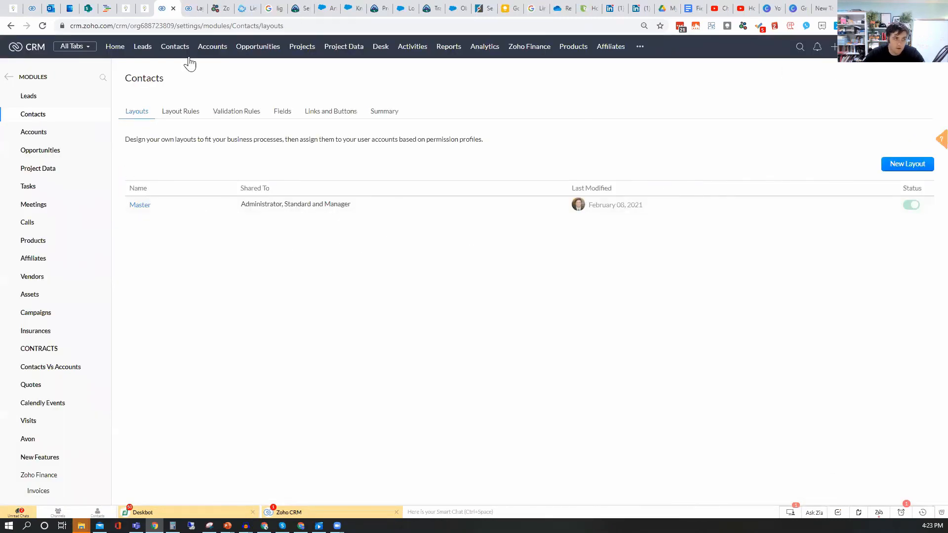
pyautogui.moveTo(240, 98)
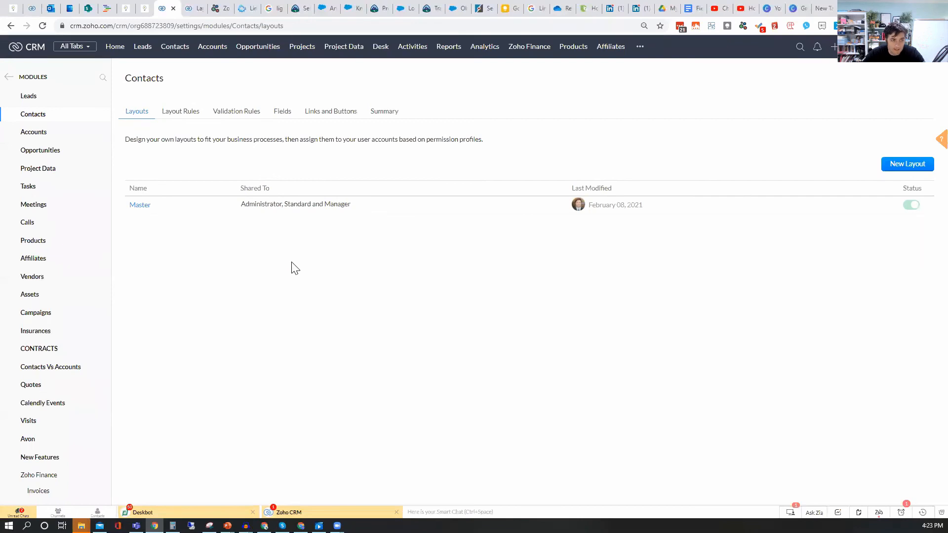
pyautogui.moveTo(301, 294)
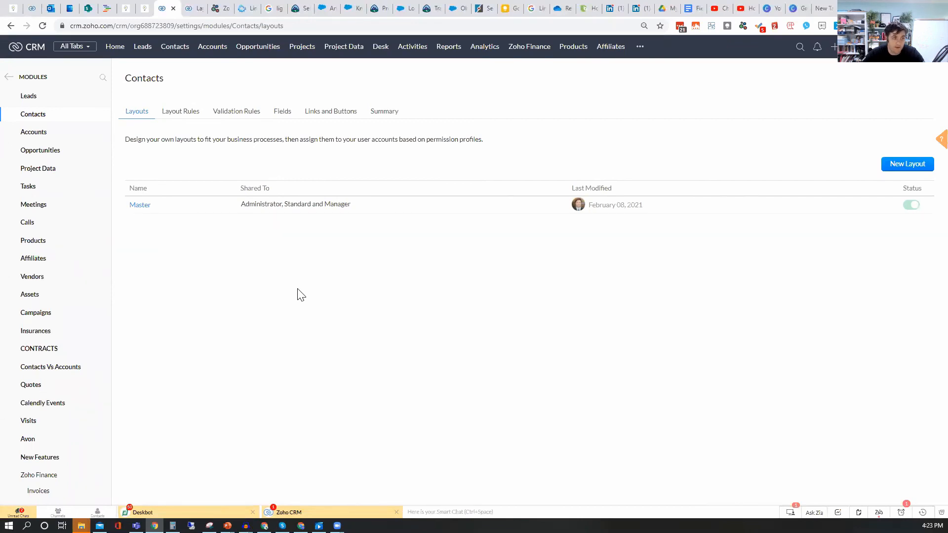
pyautogui.moveTo(224, 270)
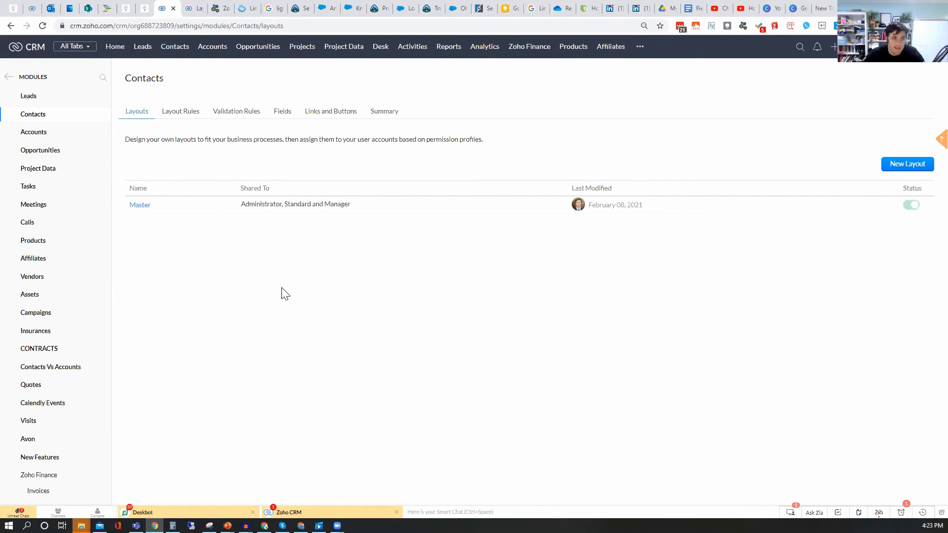
pyautogui.moveTo(392, 302)
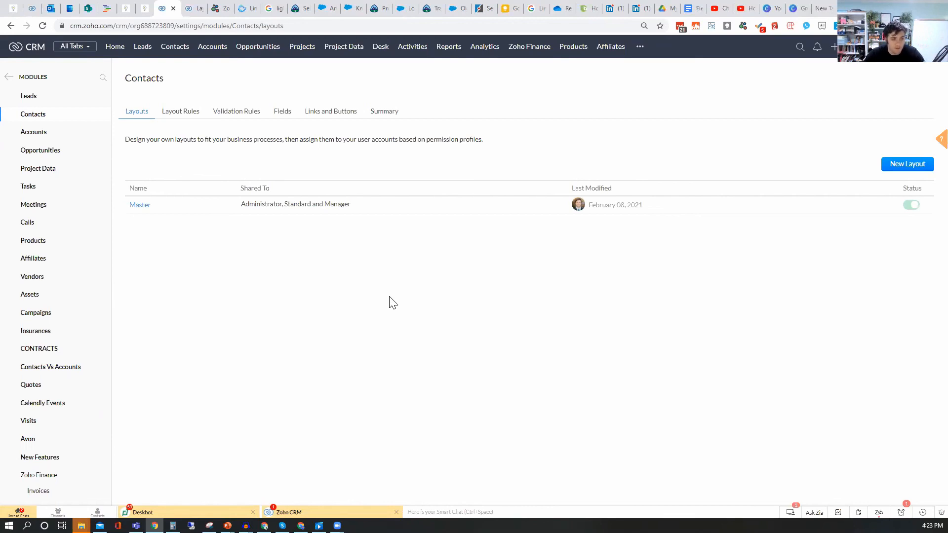
pyautogui.moveTo(360, 321)
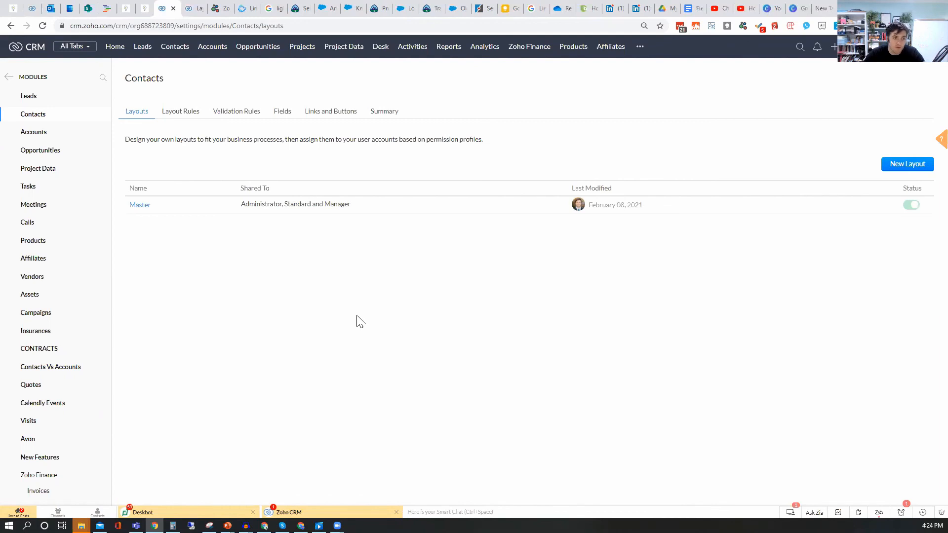